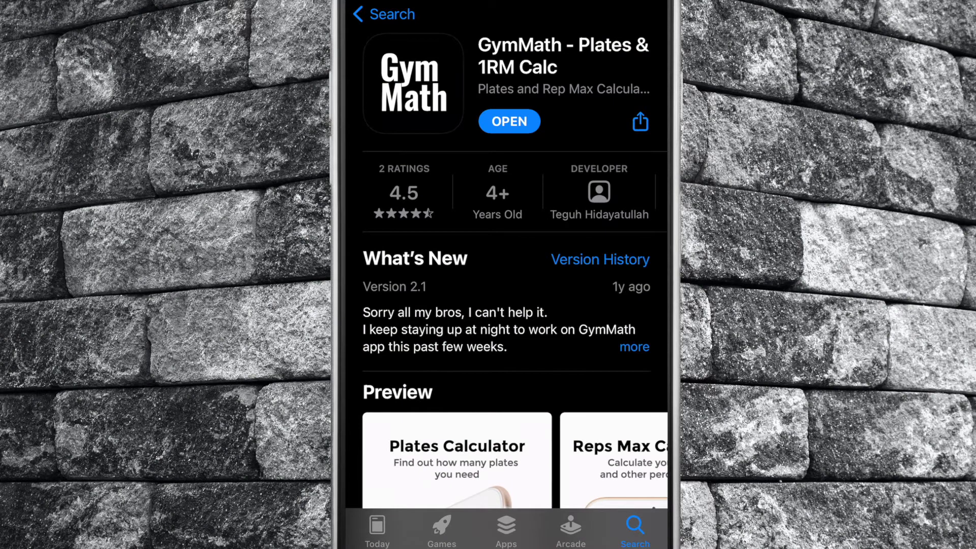
- Browse the GymMath App Store listing and preview screenshots, then launch the app
scroll(down, 3)
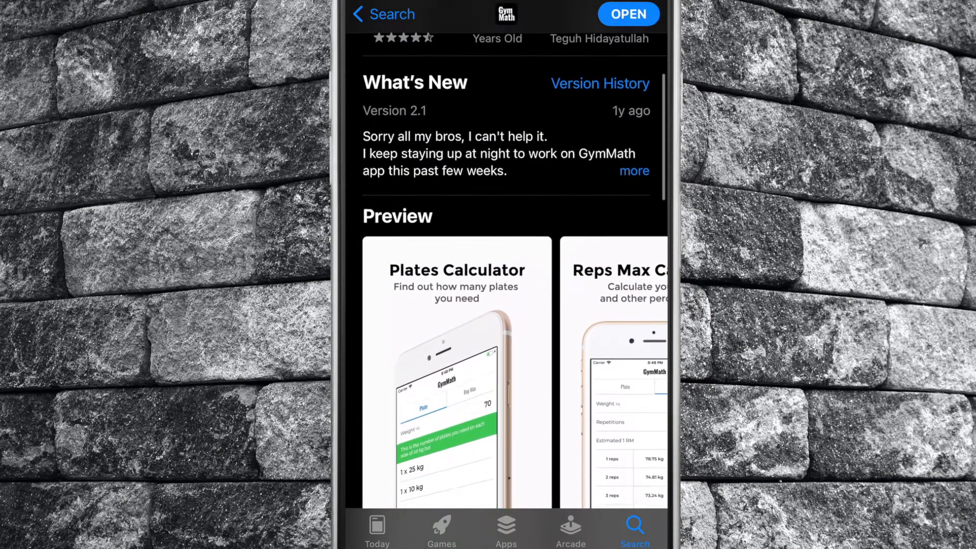
scroll(down, 3)
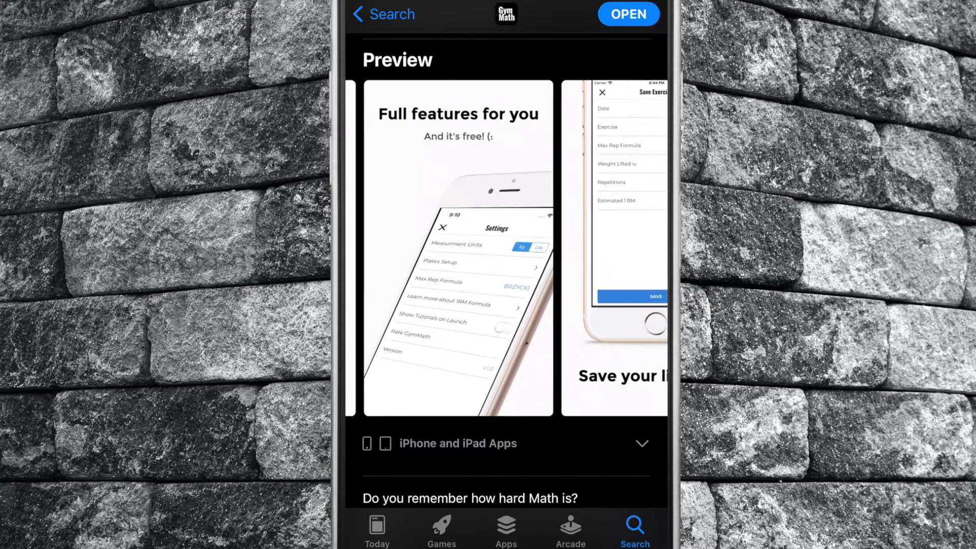
scroll(left, 3)
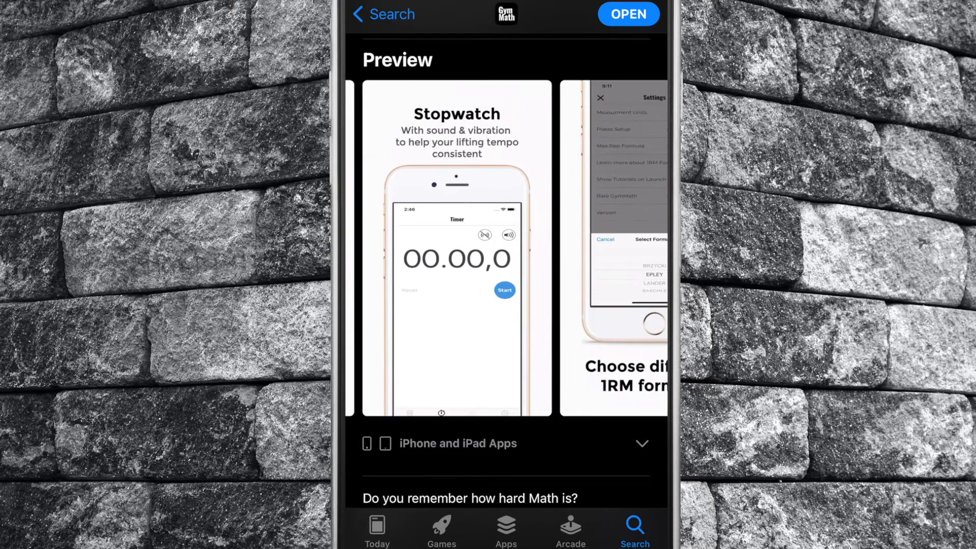
scroll(left, 3)
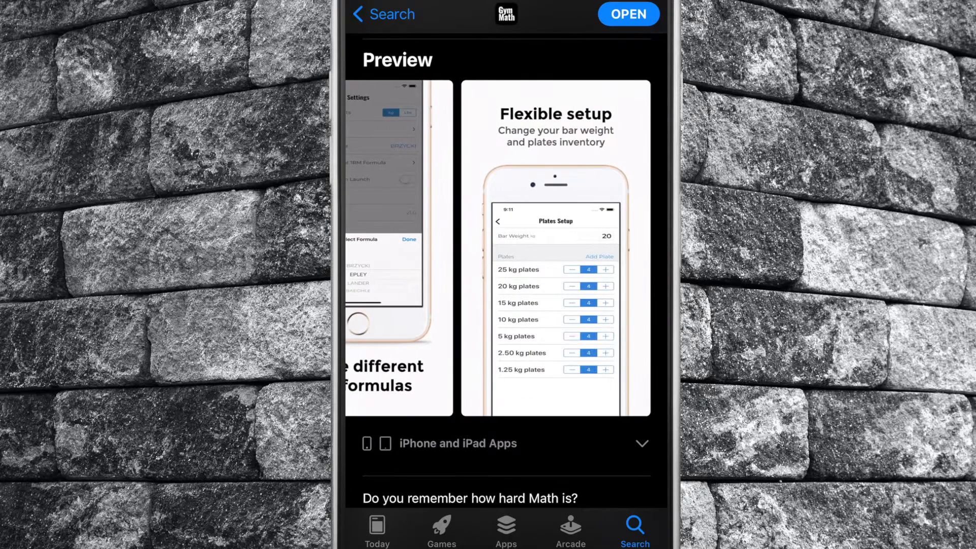
scroll(down, 3)
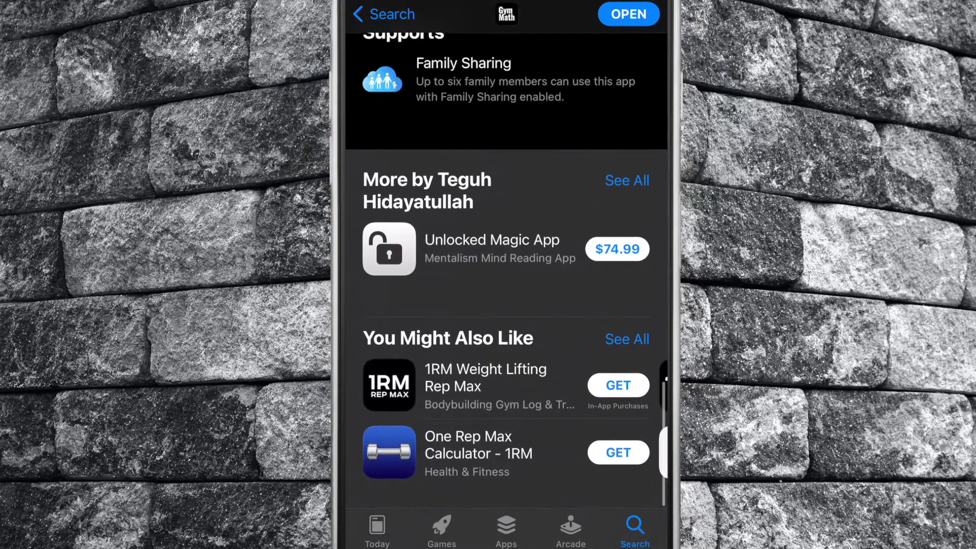
click(629, 14)
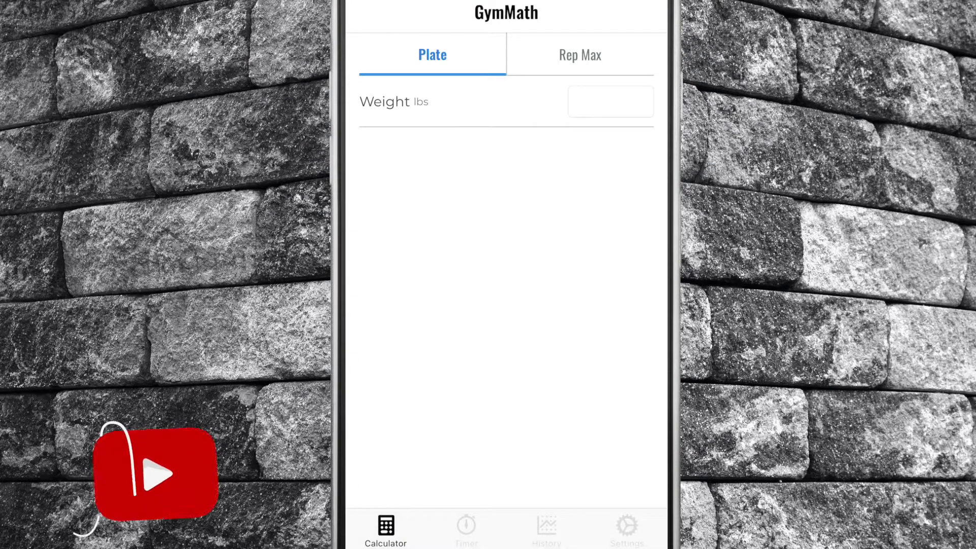
- Enter 260 lbs to get 2×45, 1×15 and 1×2.5 plates per side
click(157, 475)
text(260)
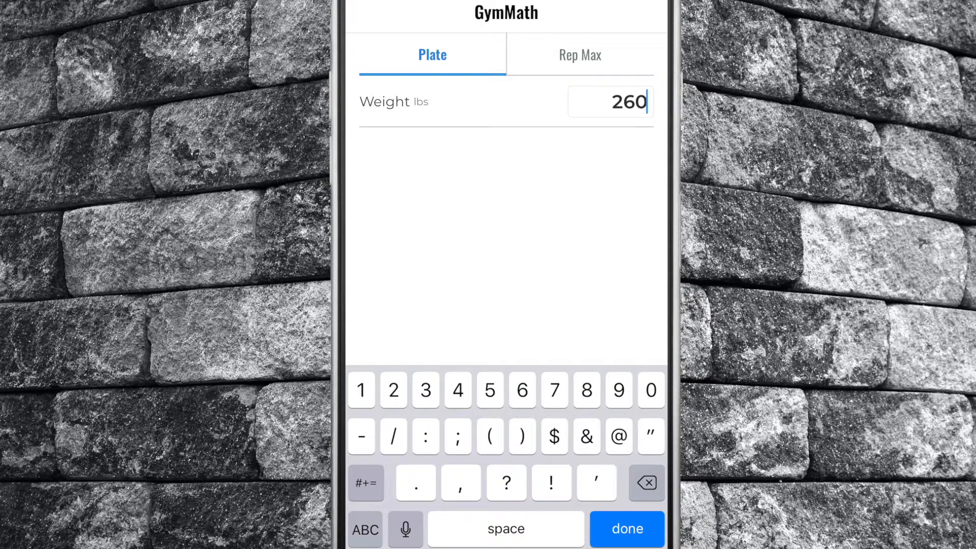
click(626, 528)
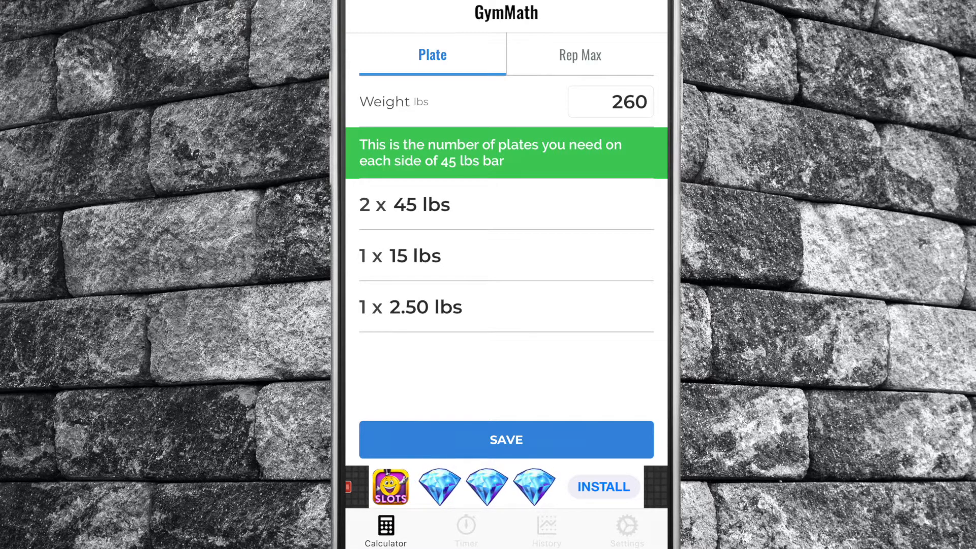
- On Rep Max, enter 260 lbs and 15 reps for a 425.45 lbs estimate
click(580, 55)
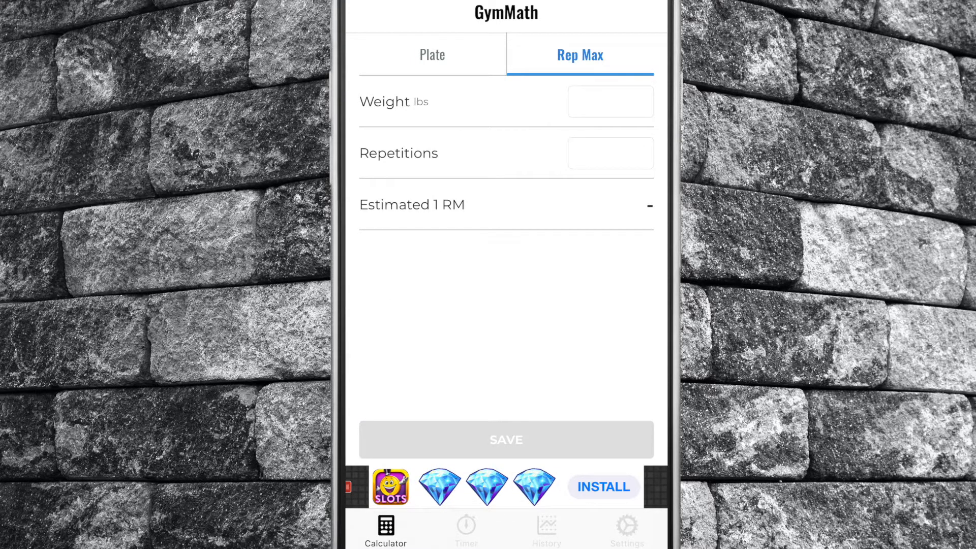
click(611, 101)
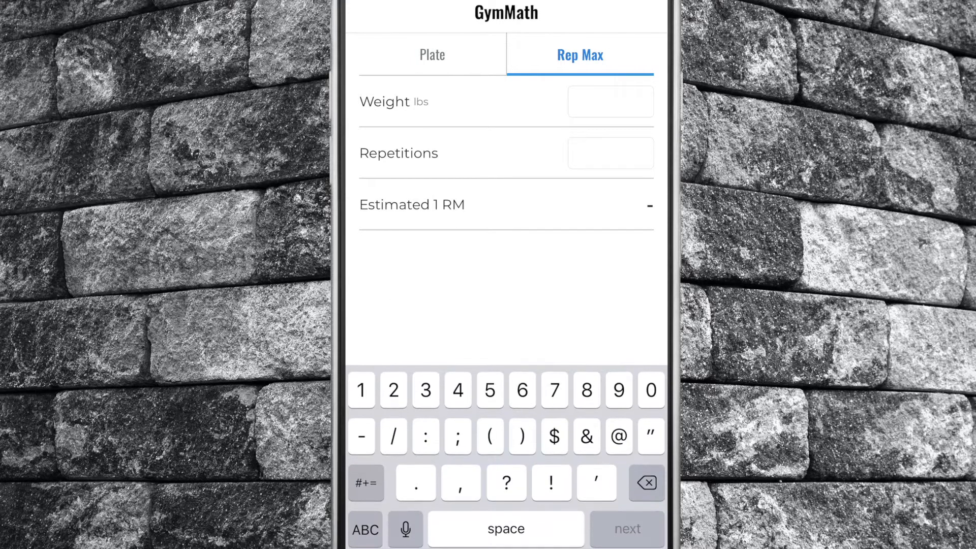
text(260)
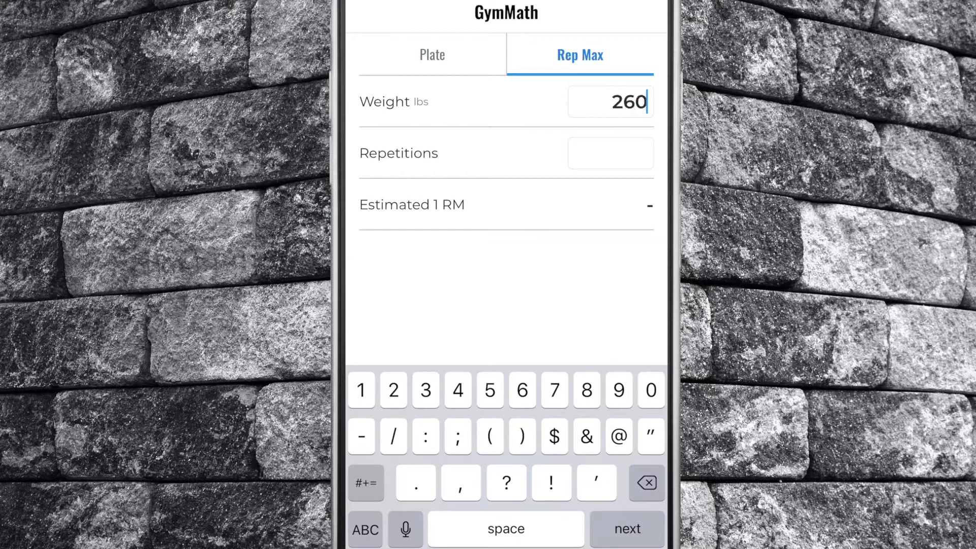
text(15)
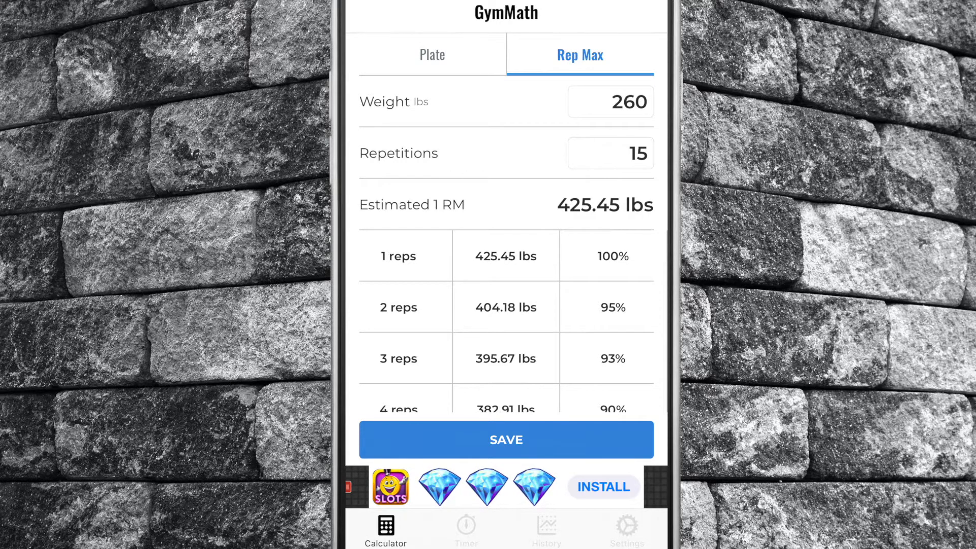
- Scroll the rep percentage table down to 12 reps
scroll(down, 3)
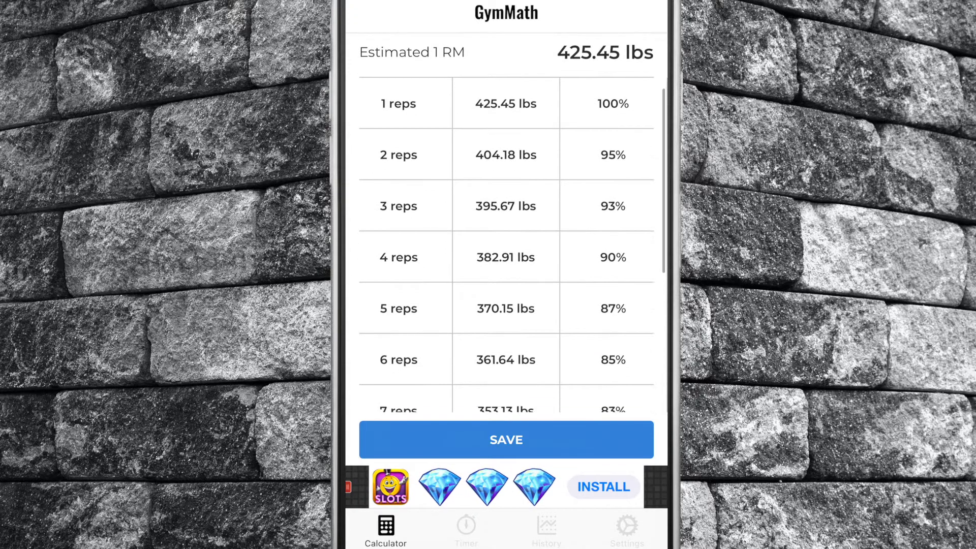
scroll(down, 3)
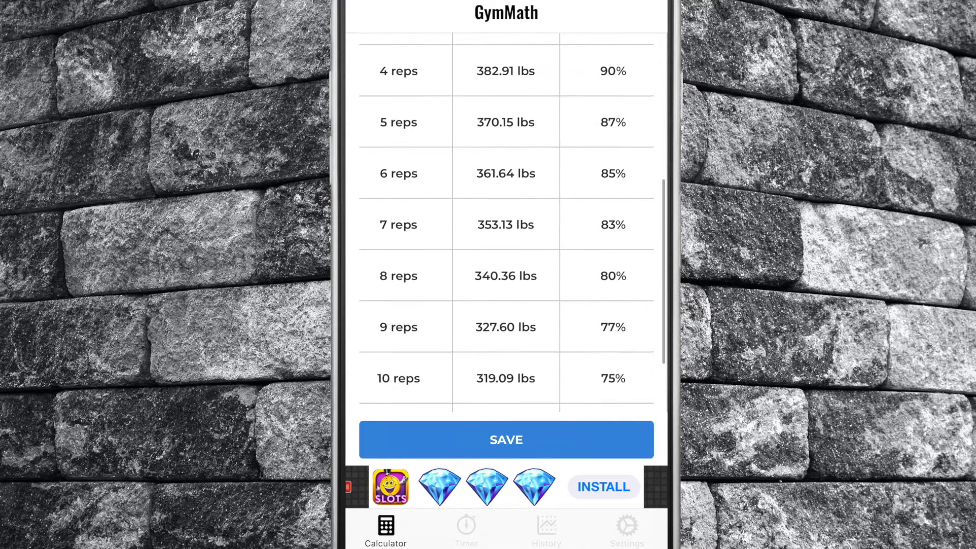
scroll(down, 3)
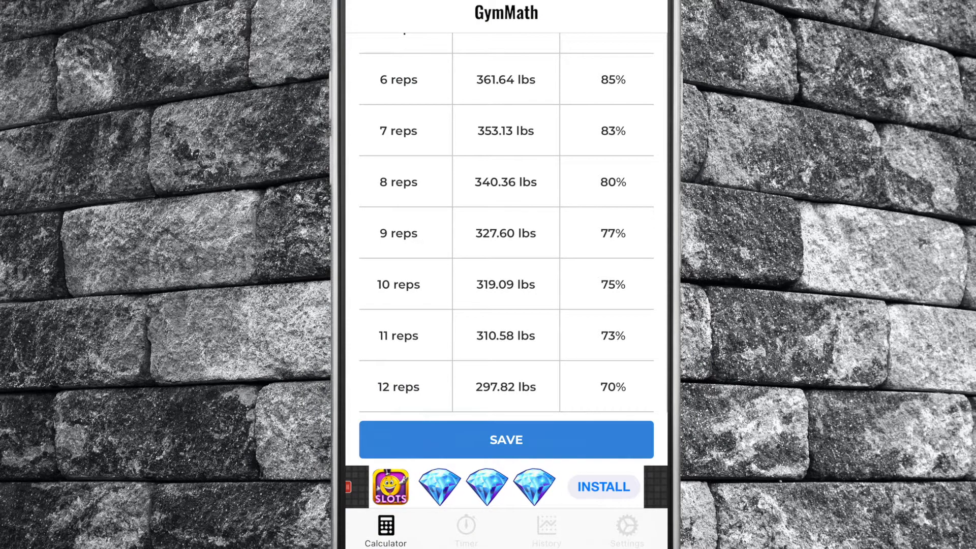
- Stop the Timer stopwatch at 00.02,6 with vibration and sound alerts off
click(465, 528)
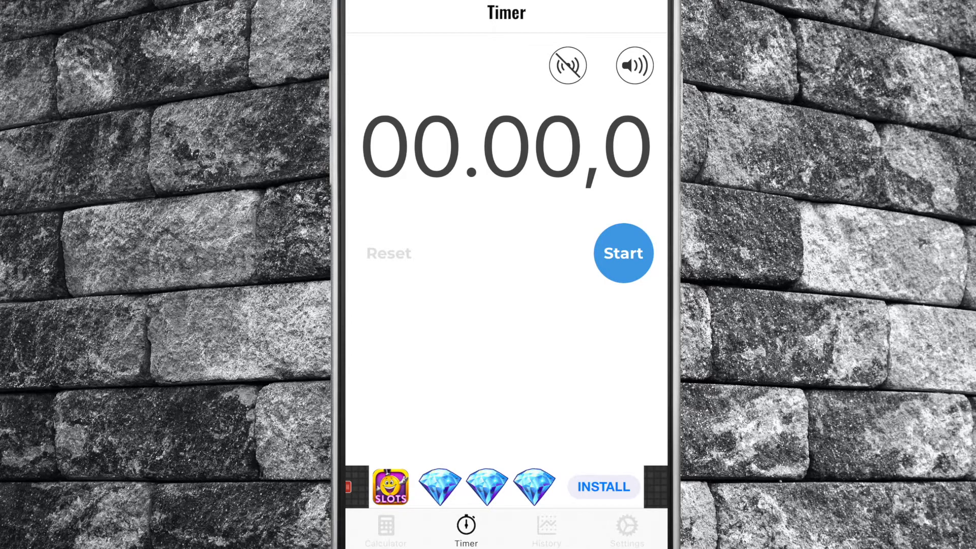
click(624, 253)
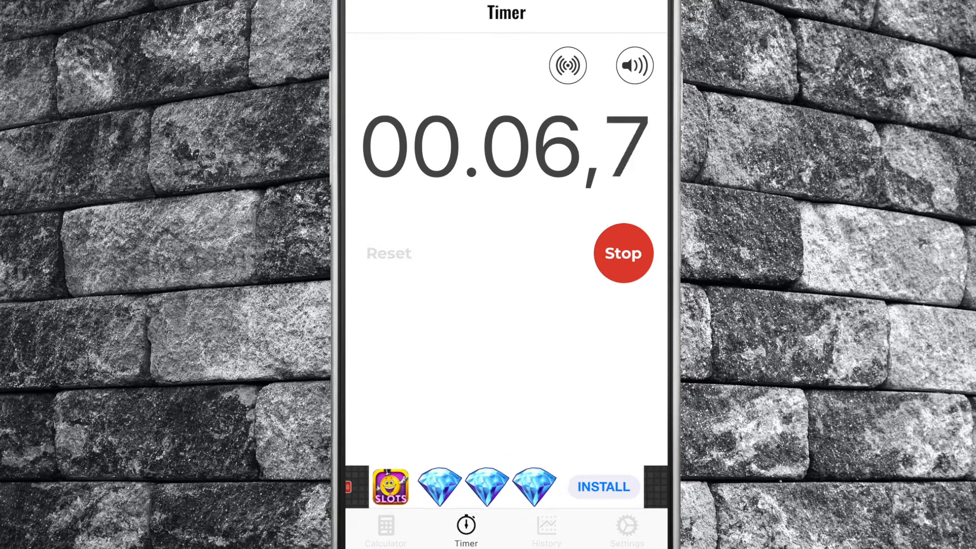
click(624, 253)
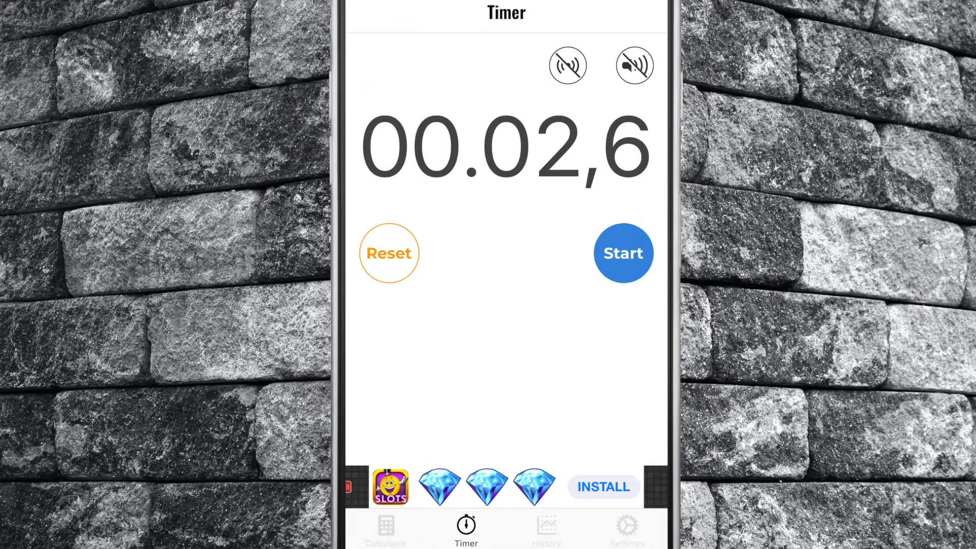
- In Settings, switch measurement units to kilograms and back to pounds
click(626, 526)
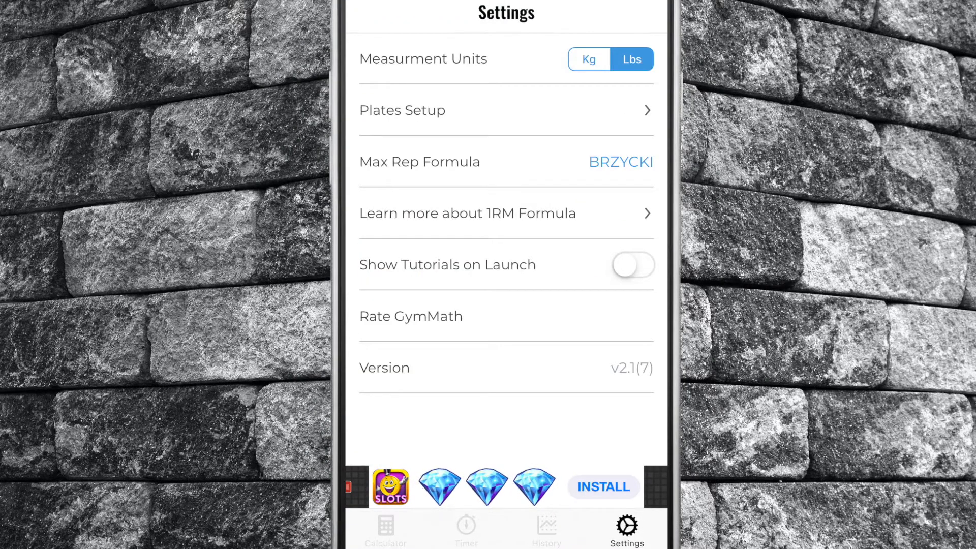
click(588, 59)
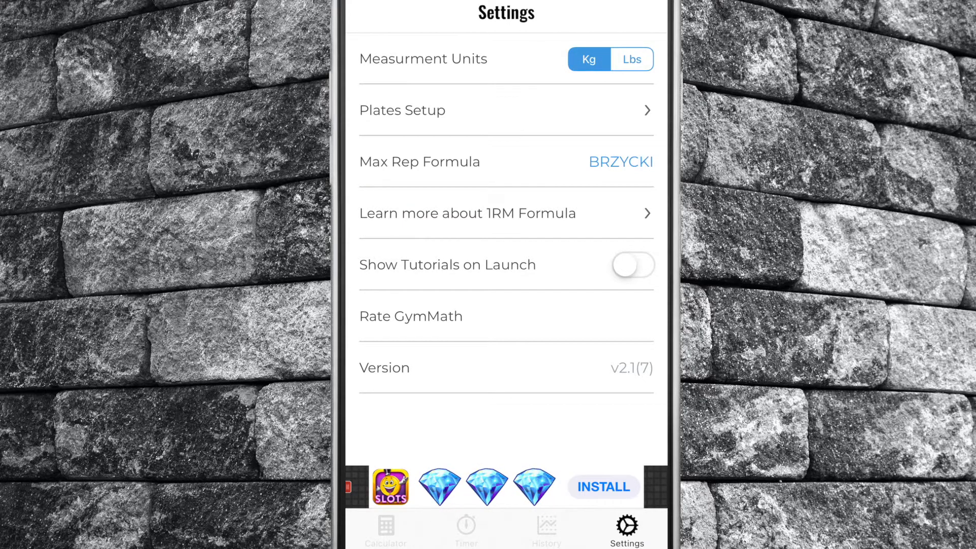
click(631, 59)
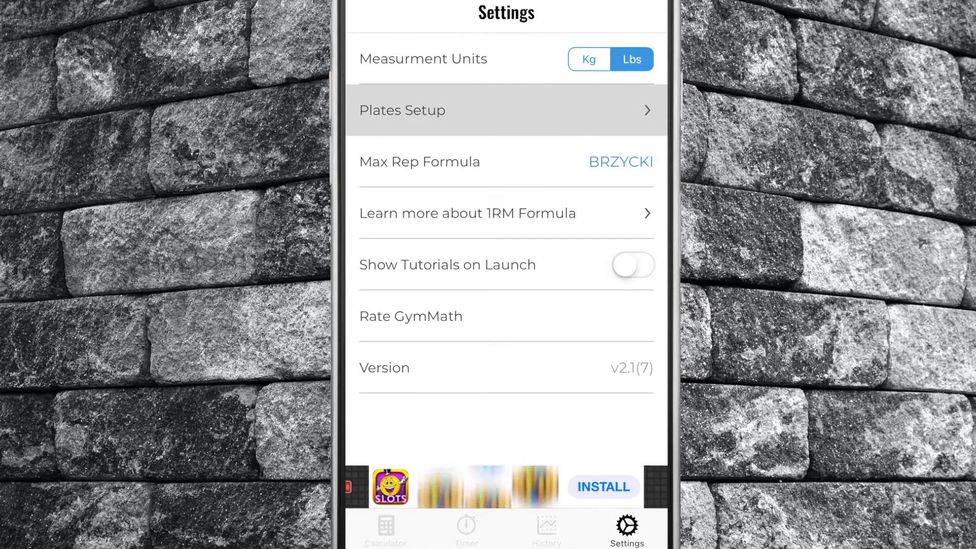
- Try adding a 35 lbs plate in Plates Setup, then return to the calculator
click(402, 110)
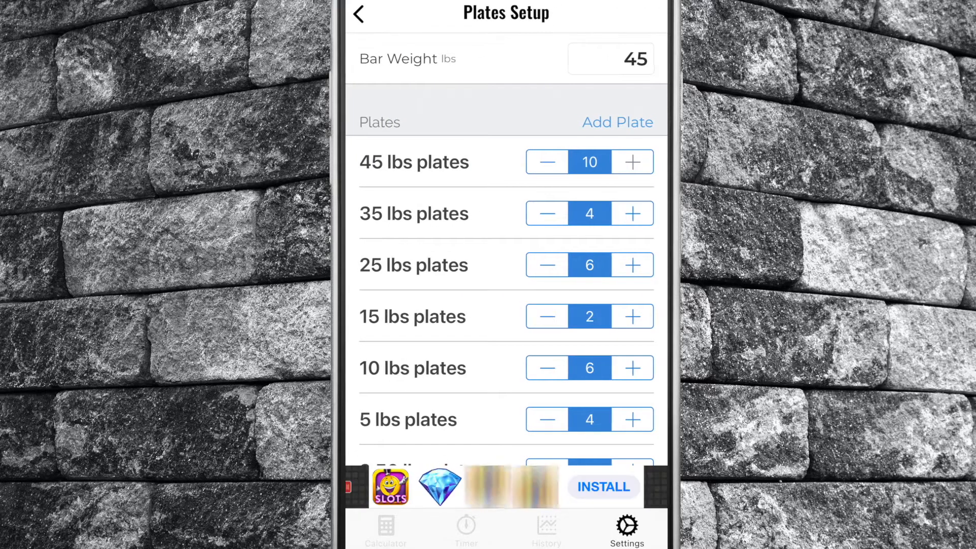
click(546, 162)
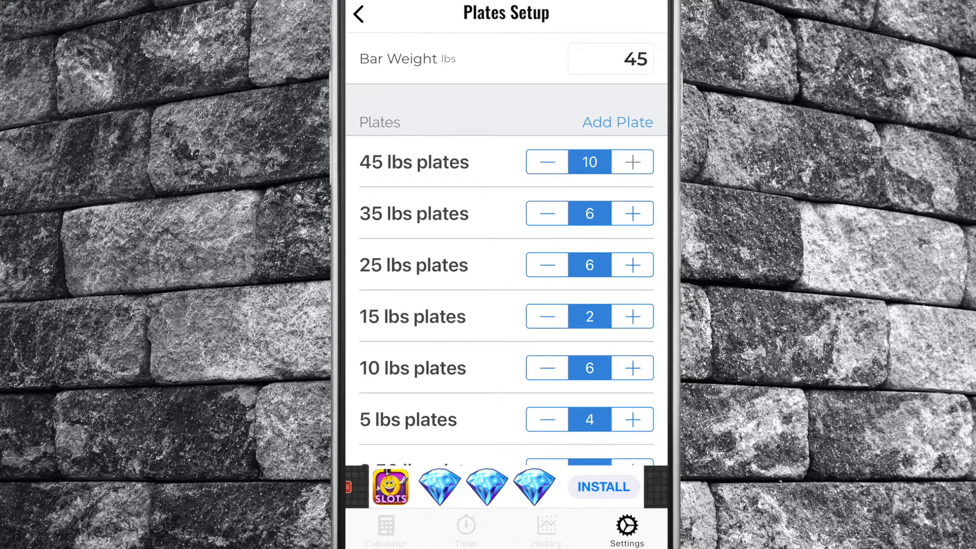
scroll(down, 3)
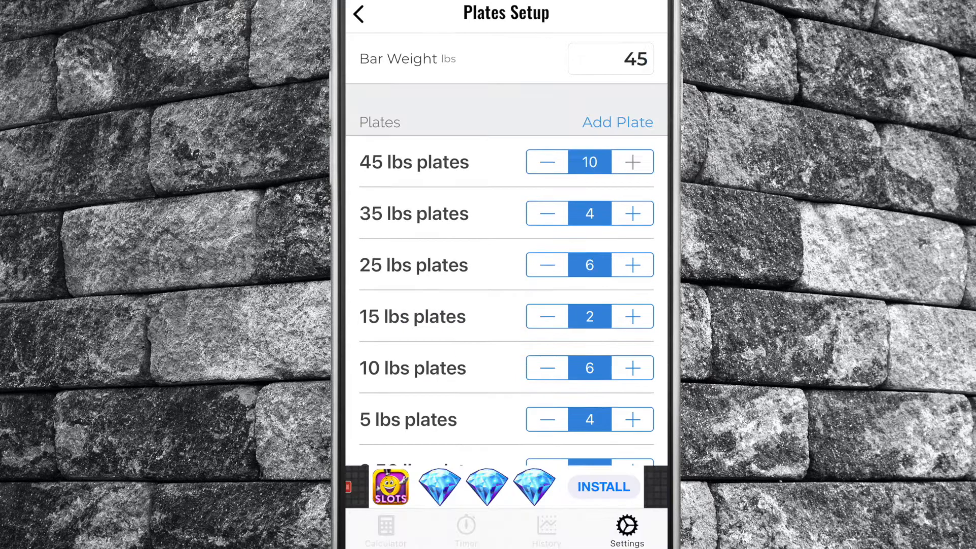
click(360, 14)
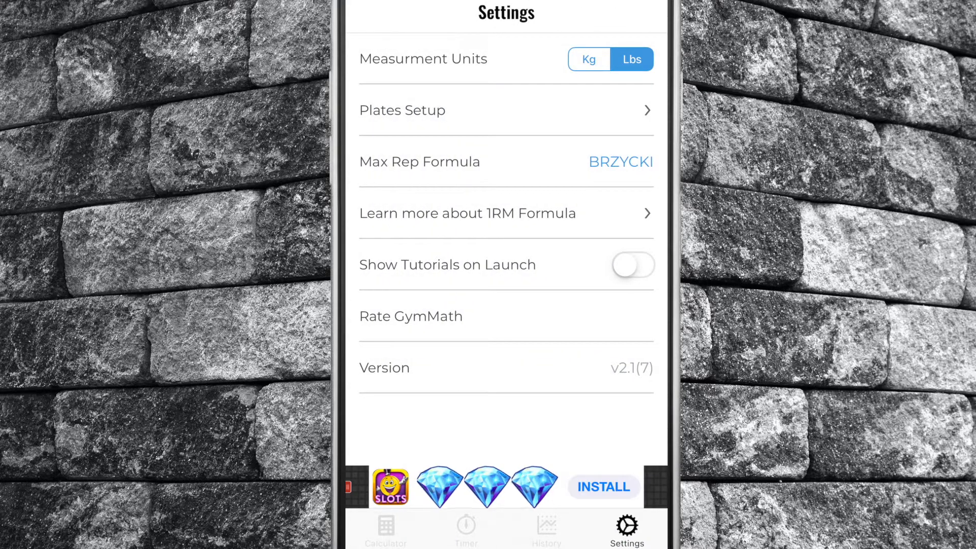
click(621, 161)
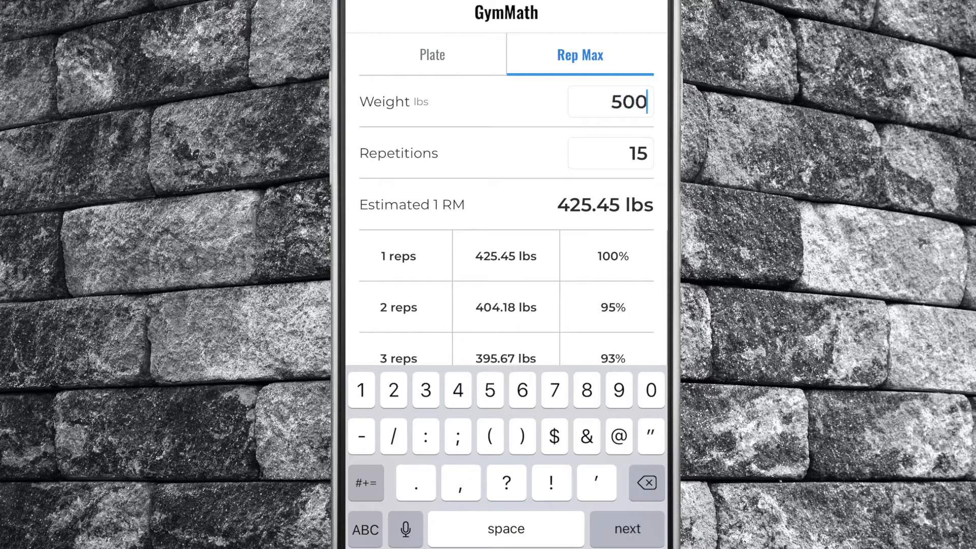
- Set 3 reps at 500 lbs for a 529.41 lbs estimate and scroll the table
click(610, 153)
text(3)
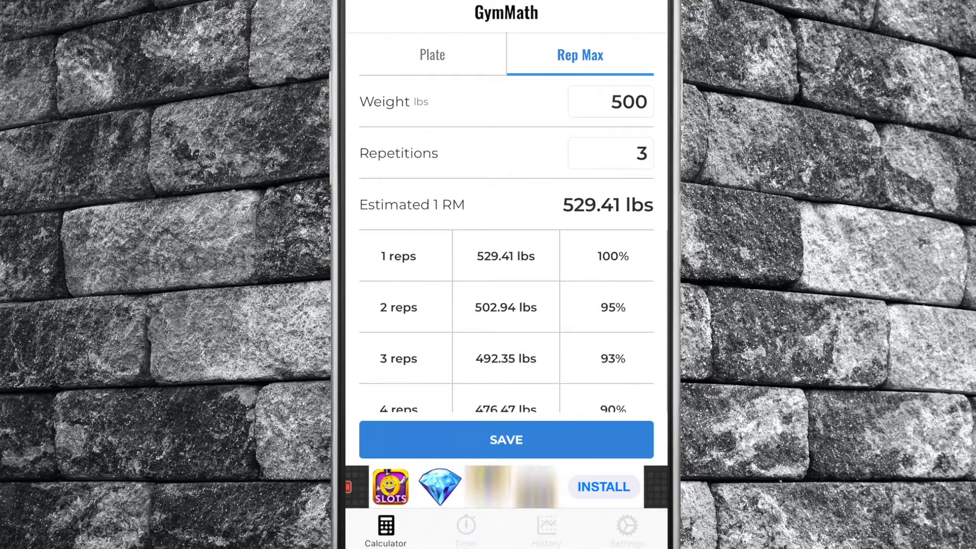
scroll(down, 3)
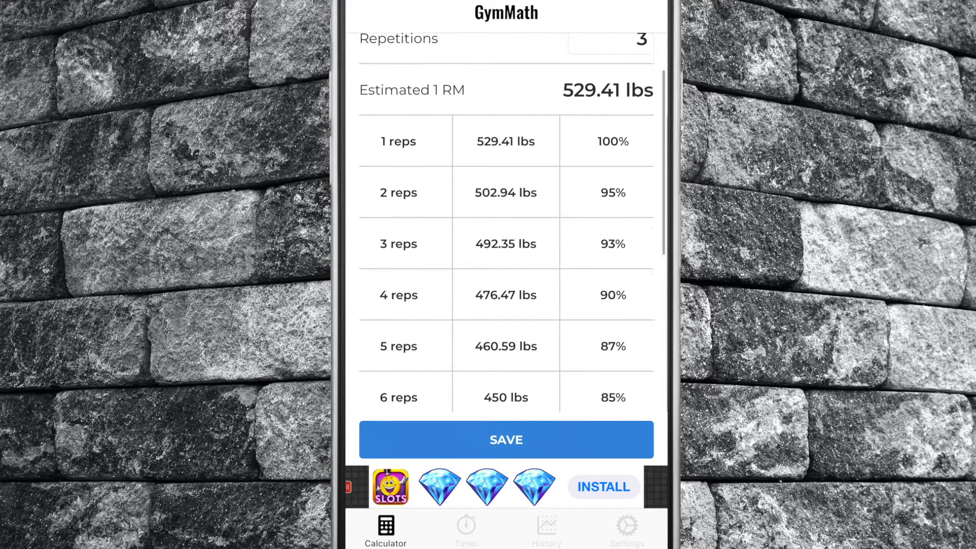
scroll(down, 3)
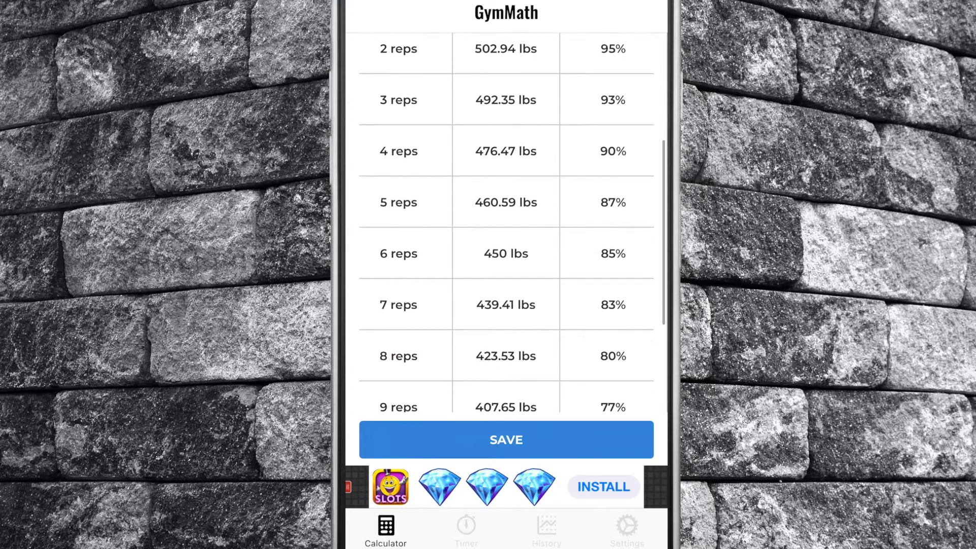
scroll(down, 3)
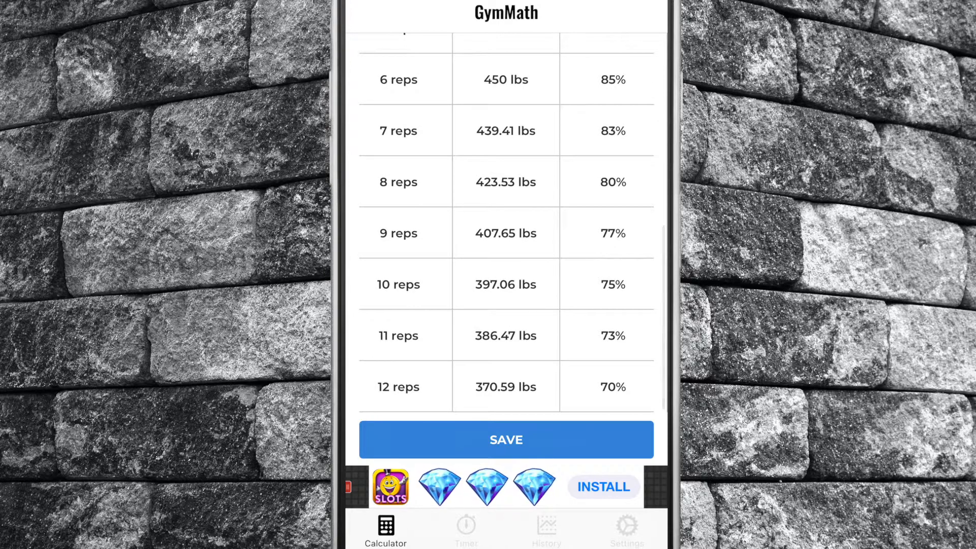
- Enter 500 lbs as the plate calculator weight
click(431, 55)
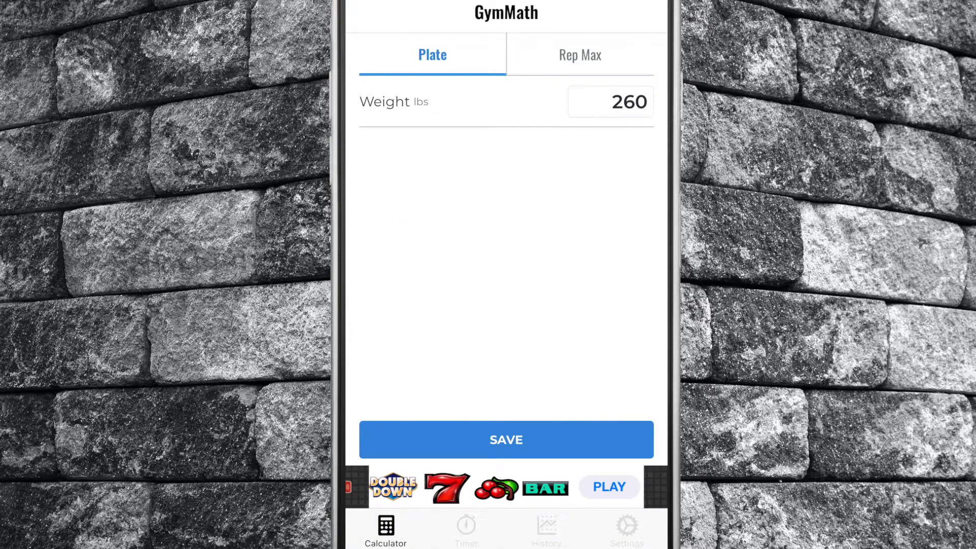
click(610, 102)
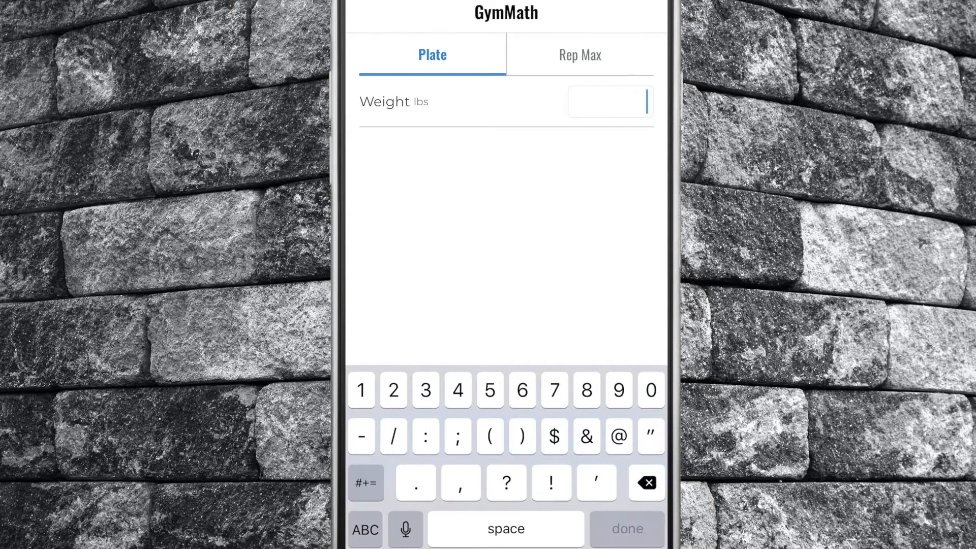
text(500)
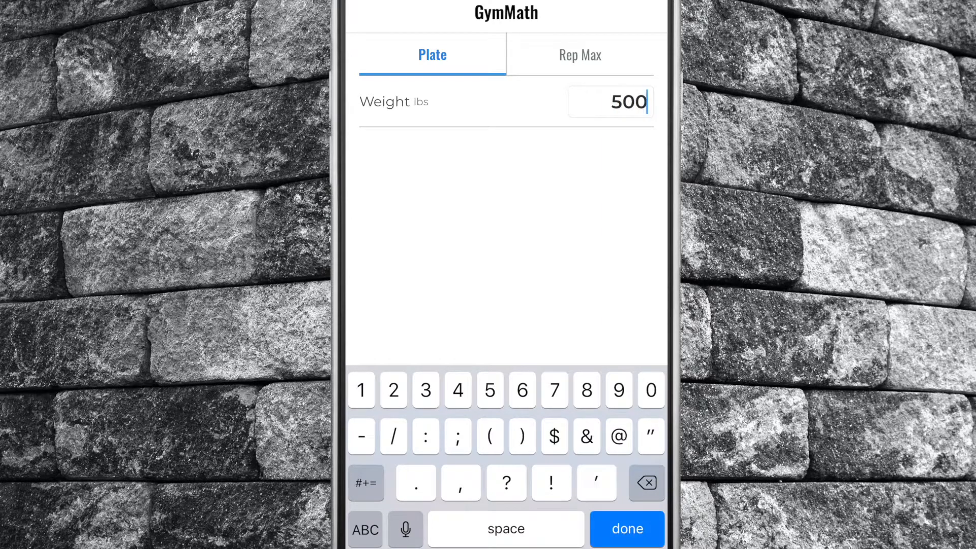